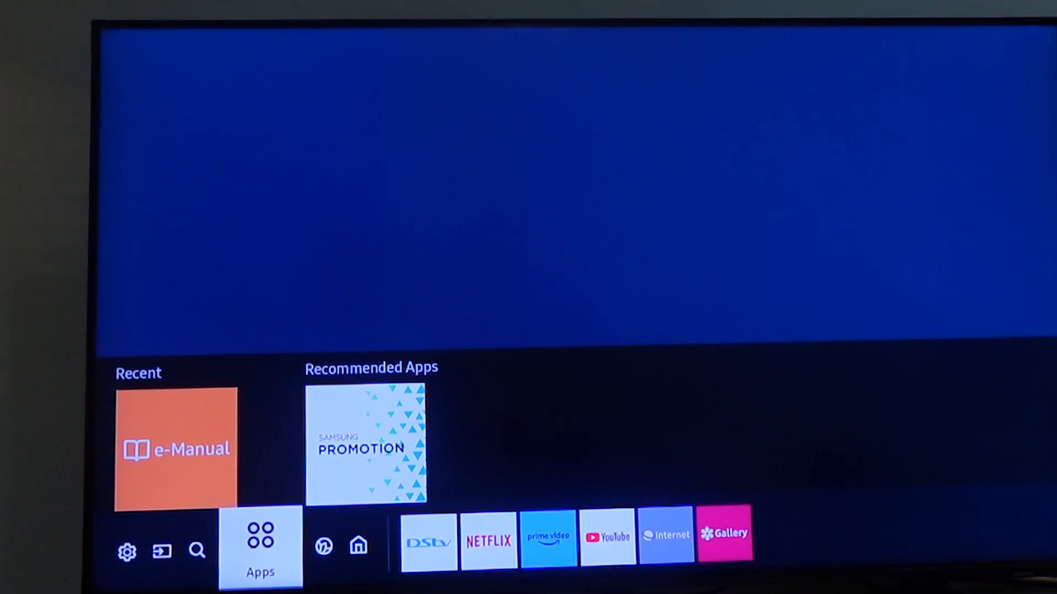
- Open the Apps page from the home bar
click(259, 539)
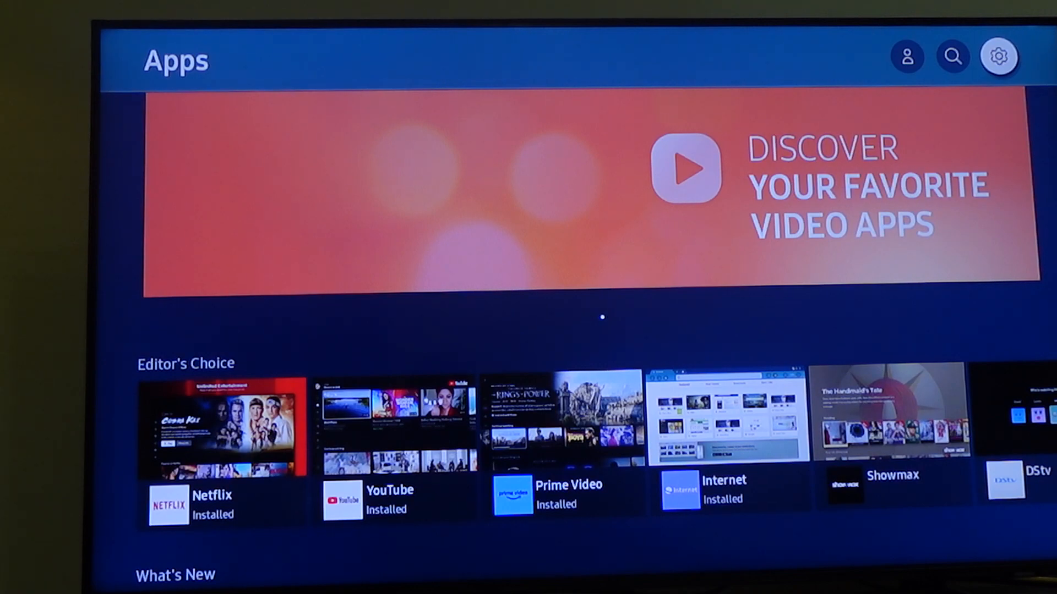
click(999, 56)
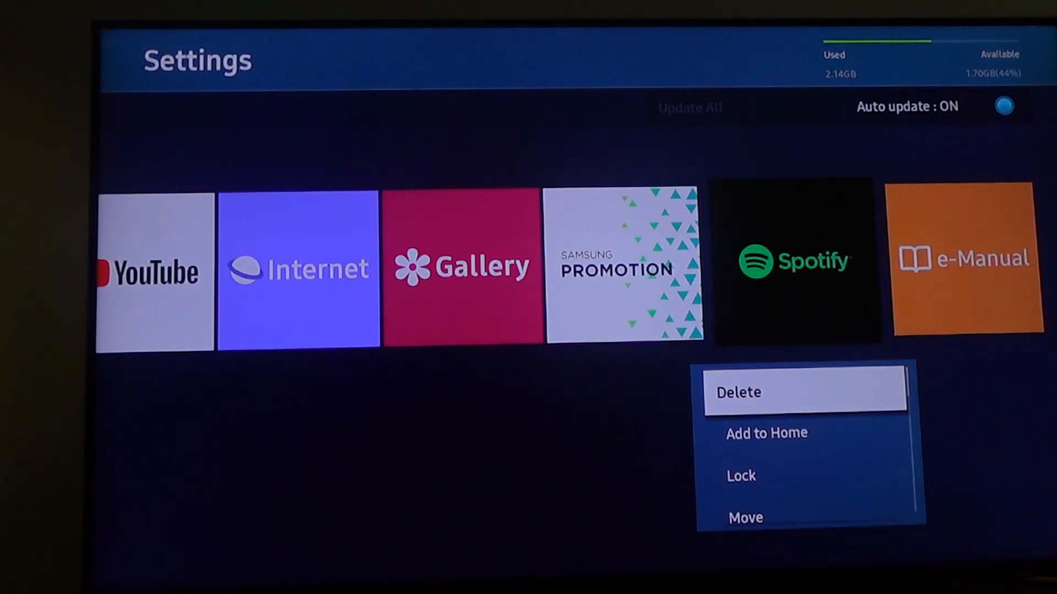
- Choose Delete for the Spotify app so the confirmation dialog appears
click(737, 391)
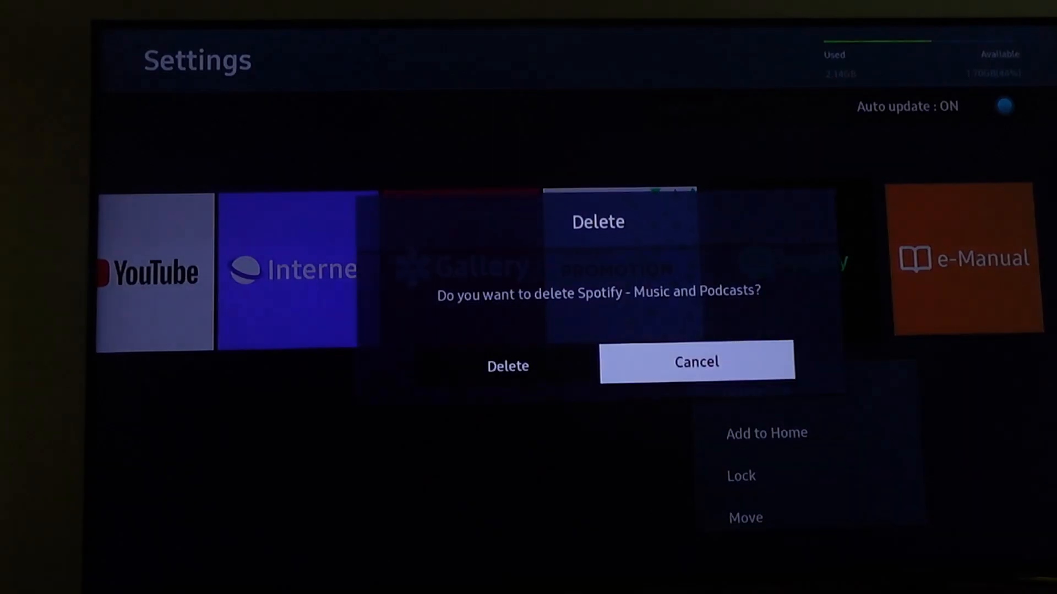